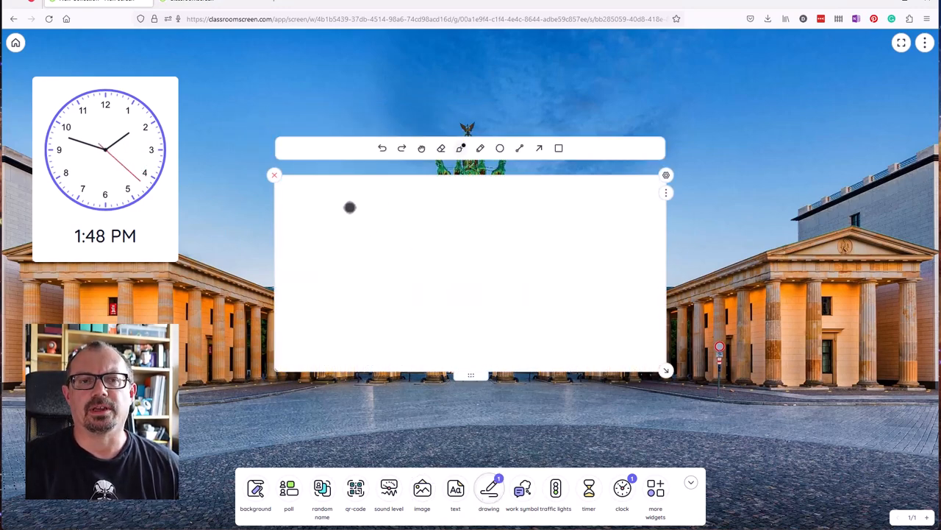
Replace the drawing pad with a traffic light beside the clock, set to green.
{"action": "left_click", "coordinate": [556, 489]}
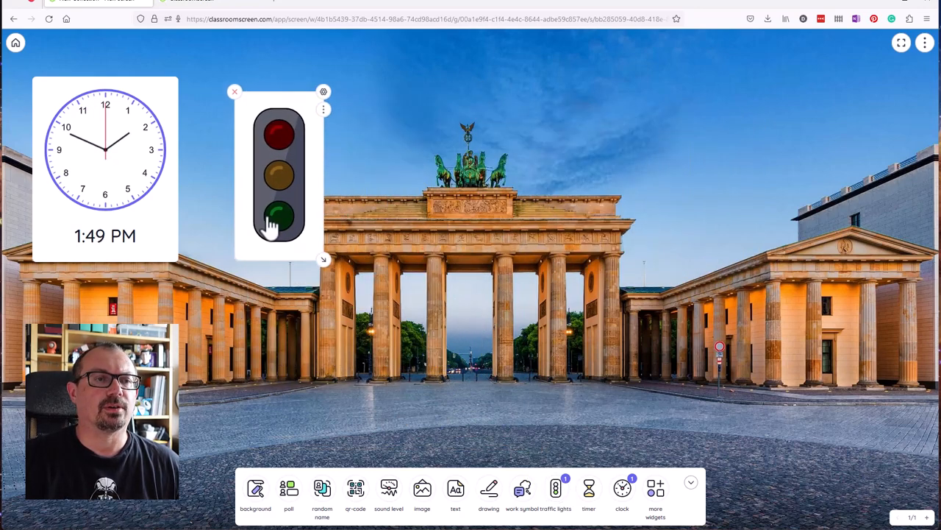